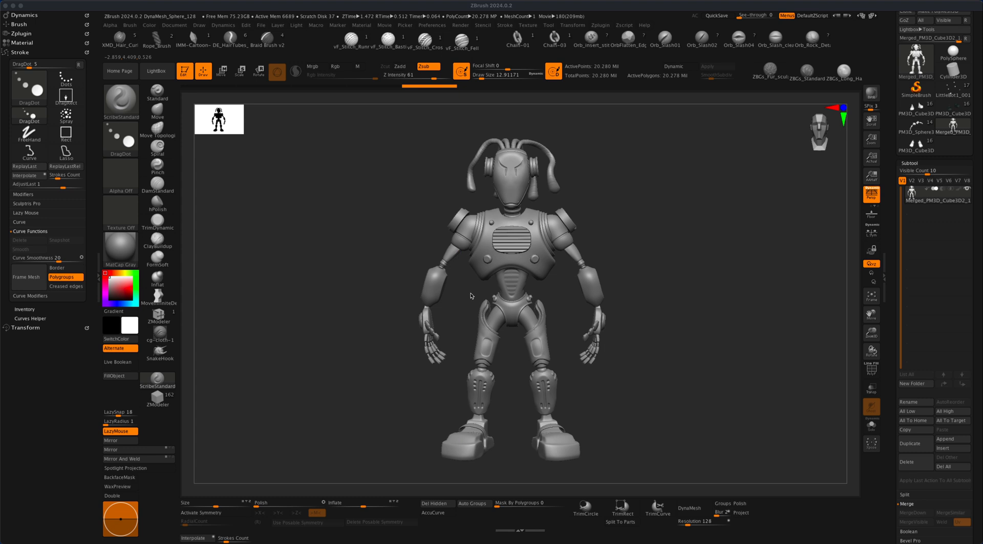
{"action": "mouse_move", "coordinate": [686, 340]}
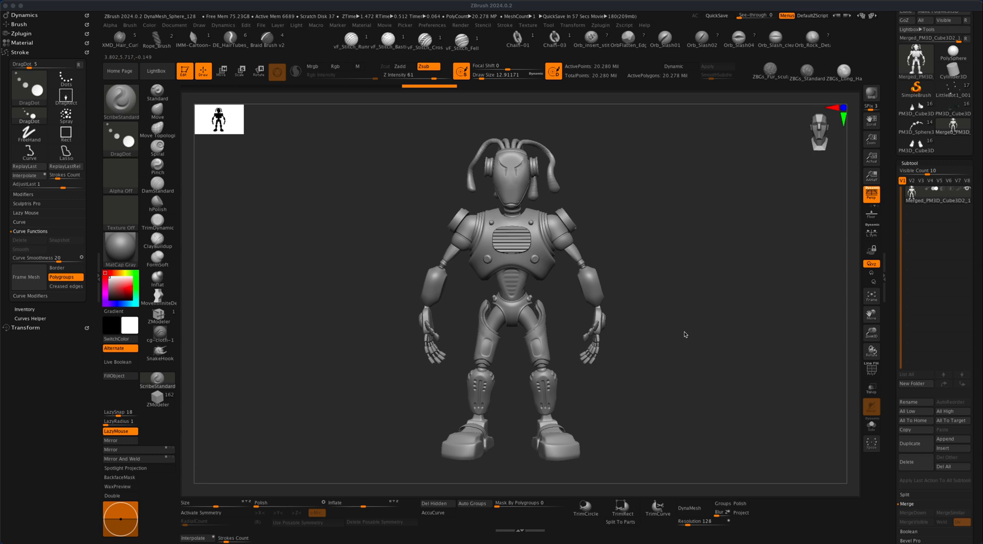
{"action": "mouse_move", "coordinate": [650, 259]}
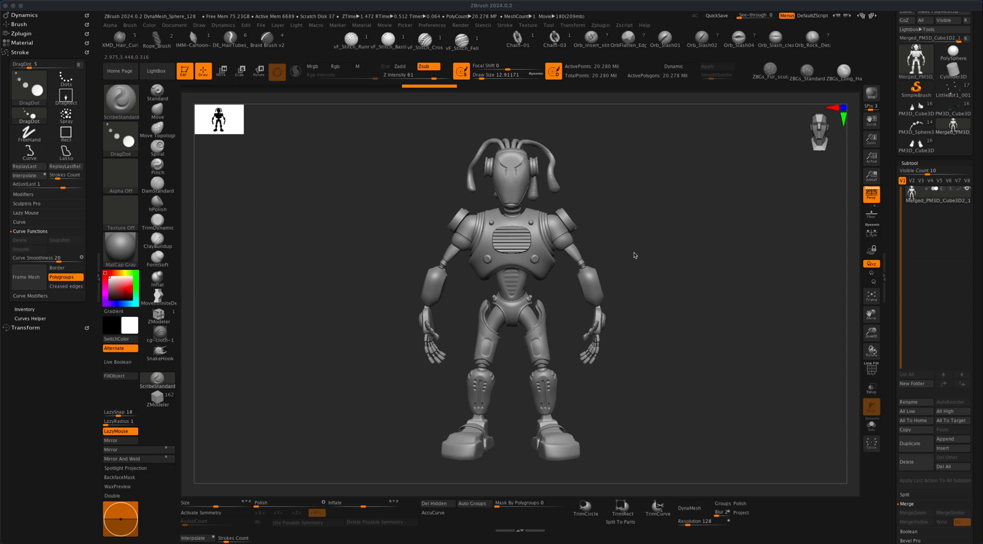
{"action": "mouse_move", "coordinate": [641, 261]}
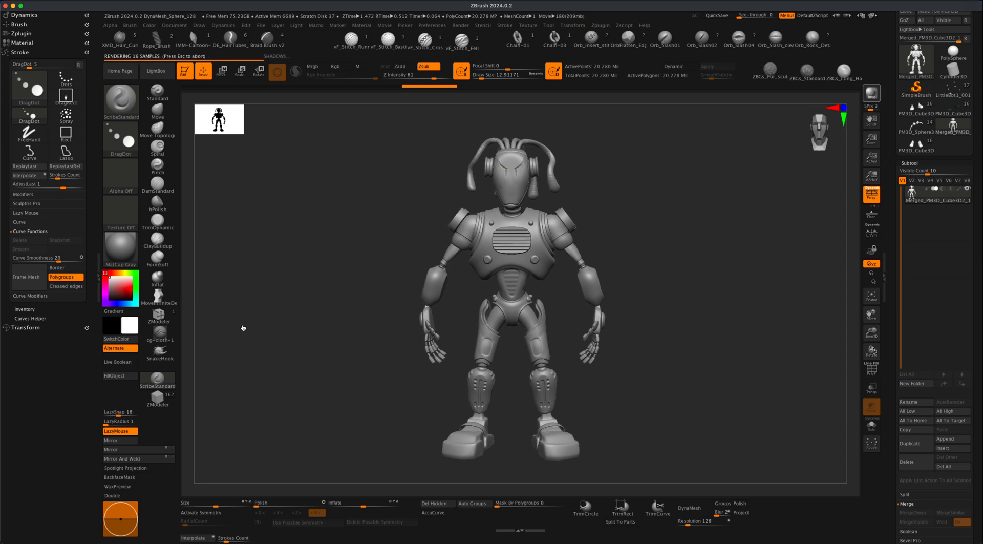
{"action": "mouse_move", "coordinate": [235, 329]}
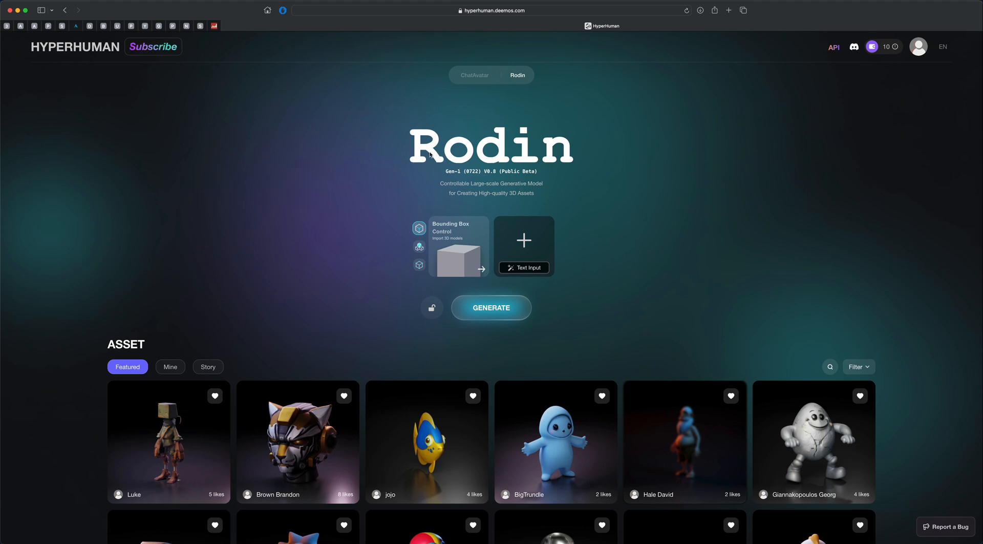
{"action": "mouse_move", "coordinate": [400, 163]}
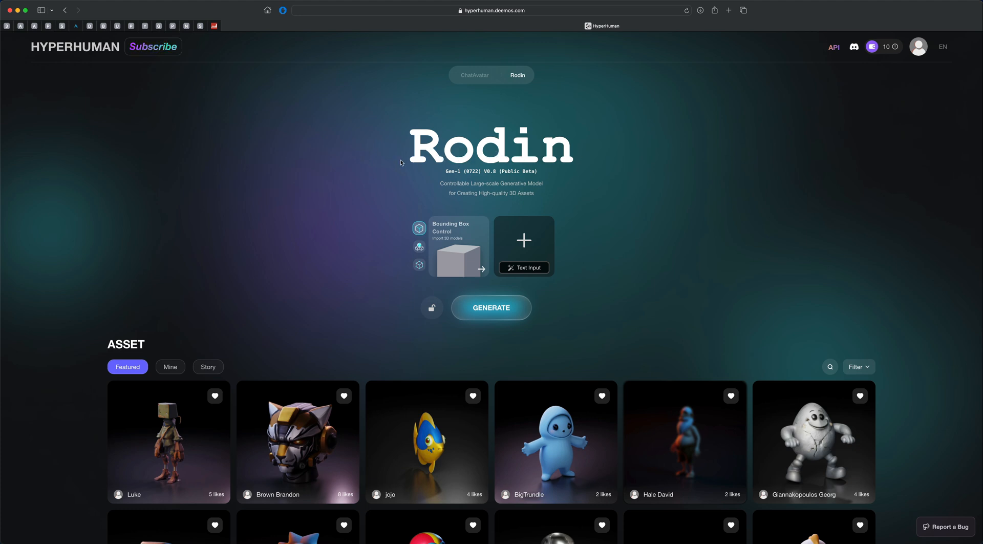
{"action": "mouse_move", "coordinate": [340, 182]}
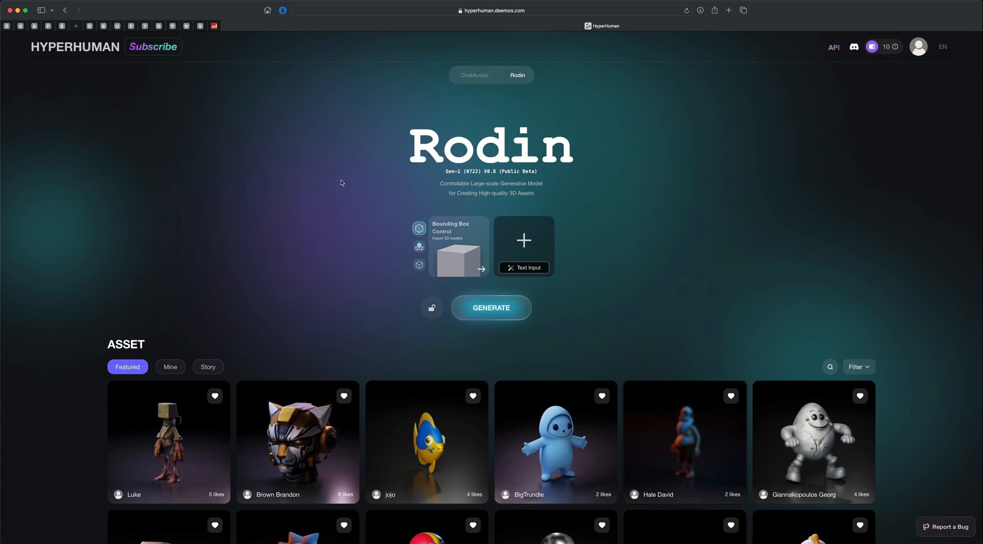
{"action": "mouse_move", "coordinate": [692, 189]}
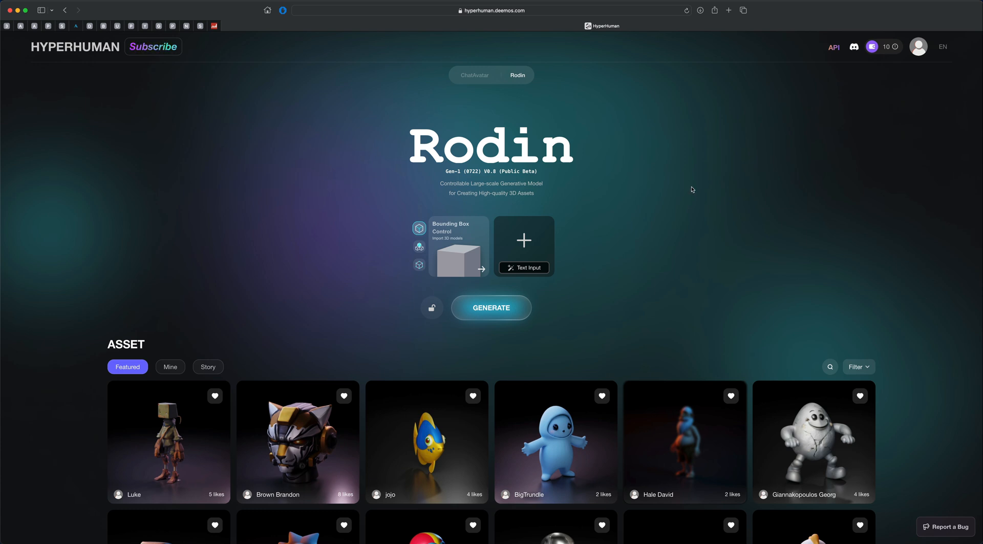
{"action": "mouse_move", "coordinate": [638, 286]}
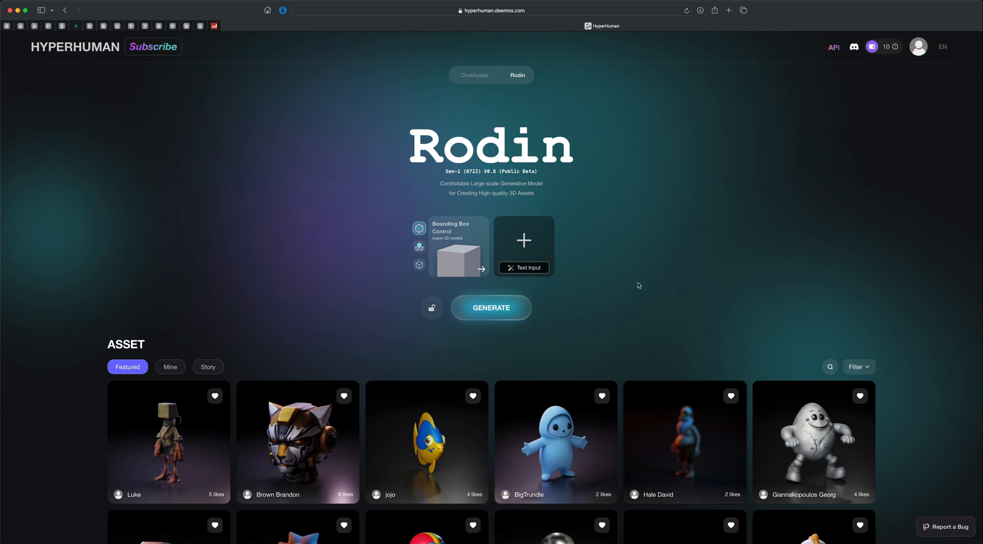
{"action": "mouse_move", "coordinate": [264, 311]}
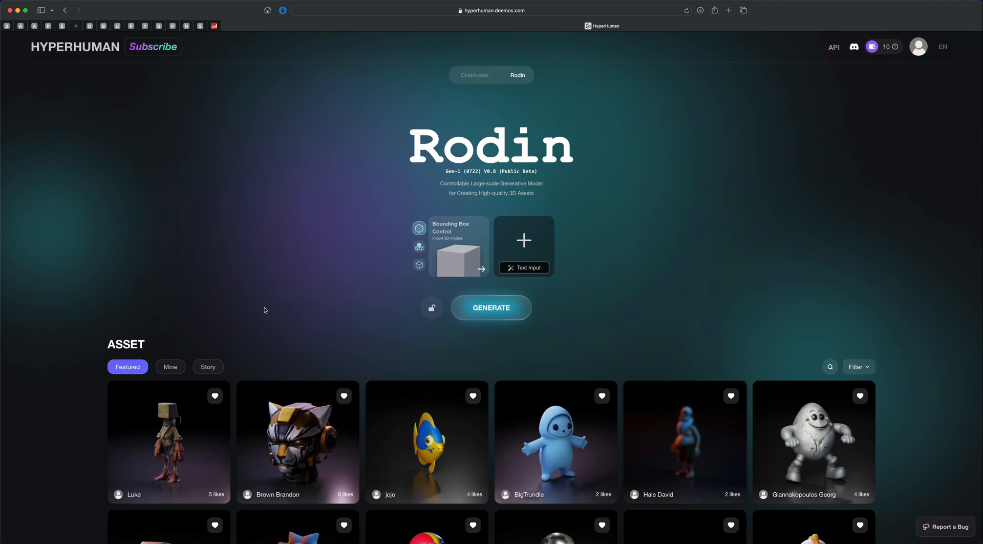
- Scroll down the Rodin generation page to view its input options
{"action": "scroll", "scroll_direction": "down", "scroll_amount": 3}
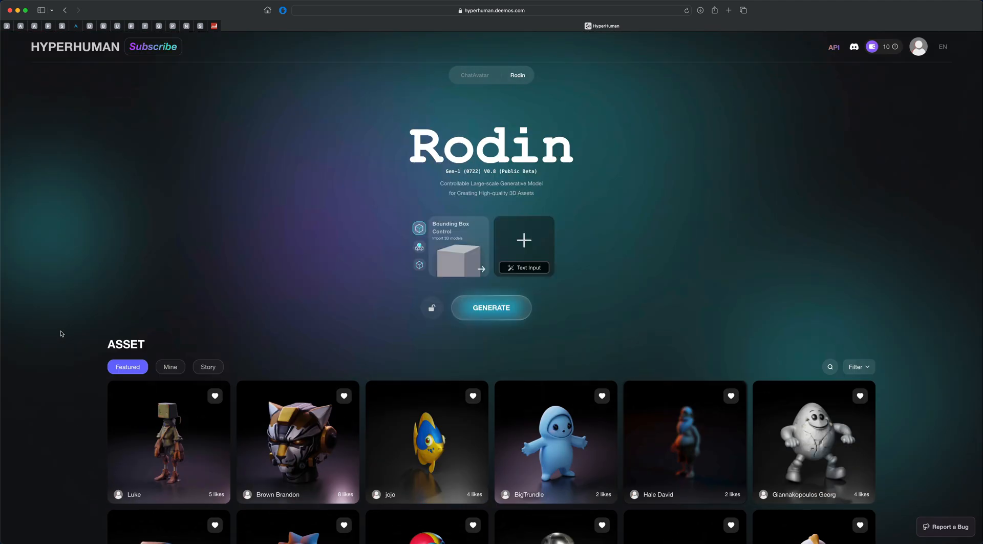
{"action": "mouse_move", "coordinate": [551, 310]}
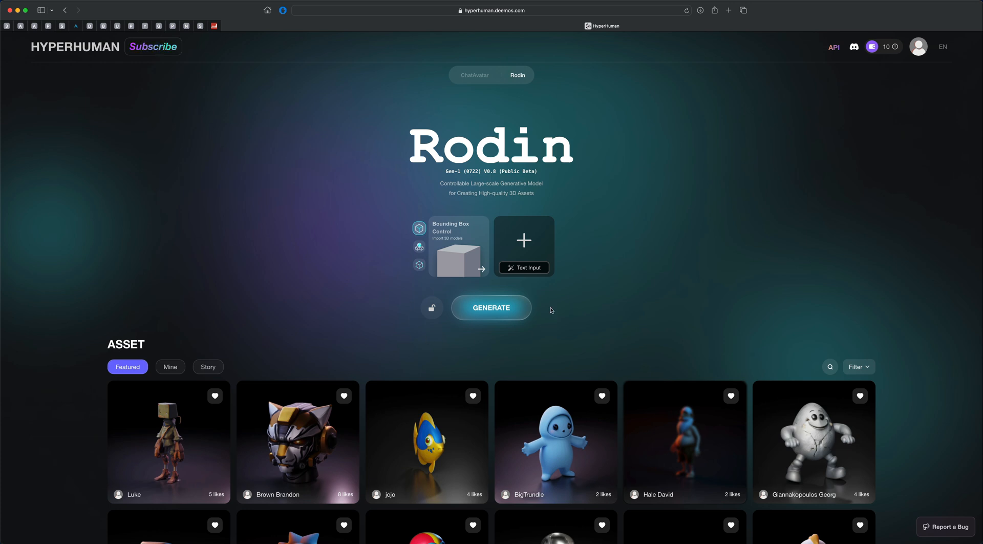
{"action": "mouse_move", "coordinate": [525, 240]}
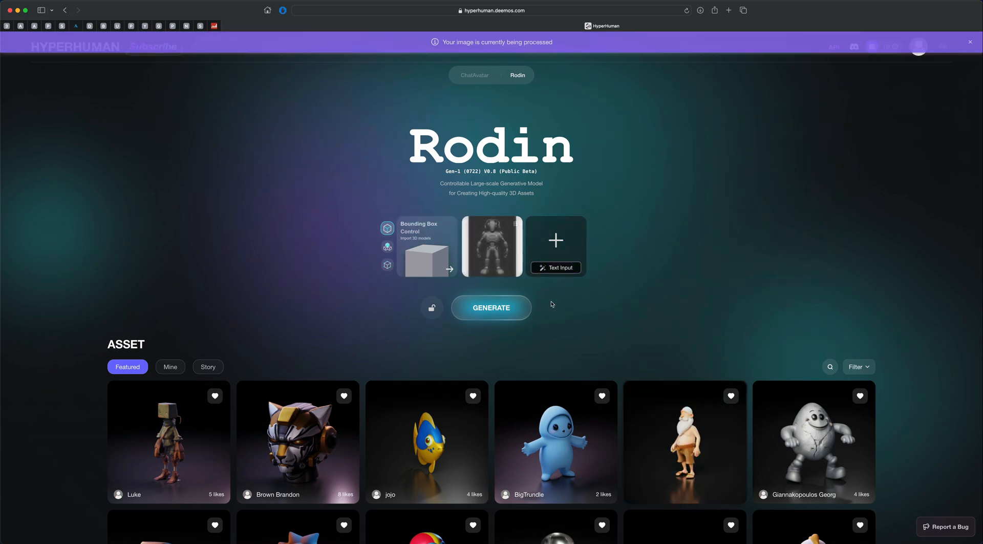
- Generate a 3D geometry preview of the retro-styled robot from the uploaded robot image
{"action": "left_click", "coordinate": [491, 308]}
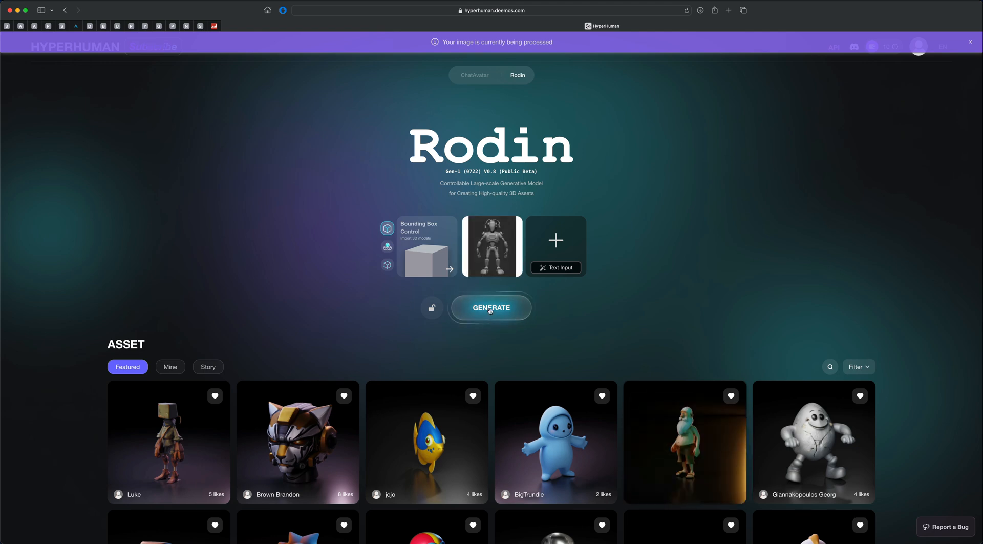
{"action": "left_click", "coordinate": [491, 307]}
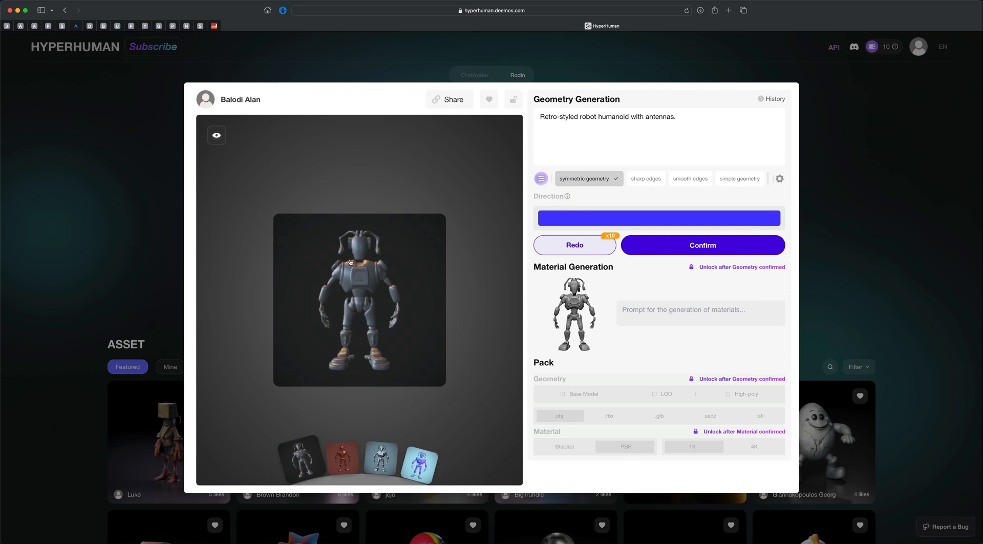
{"action": "mouse_move", "coordinate": [356, 293]}
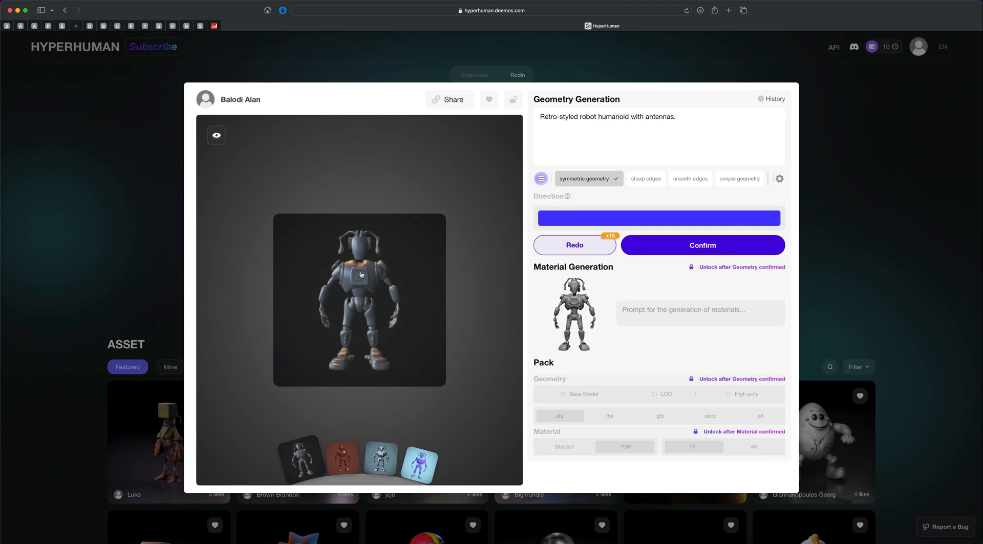
{"action": "mouse_move", "coordinate": [345, 286]}
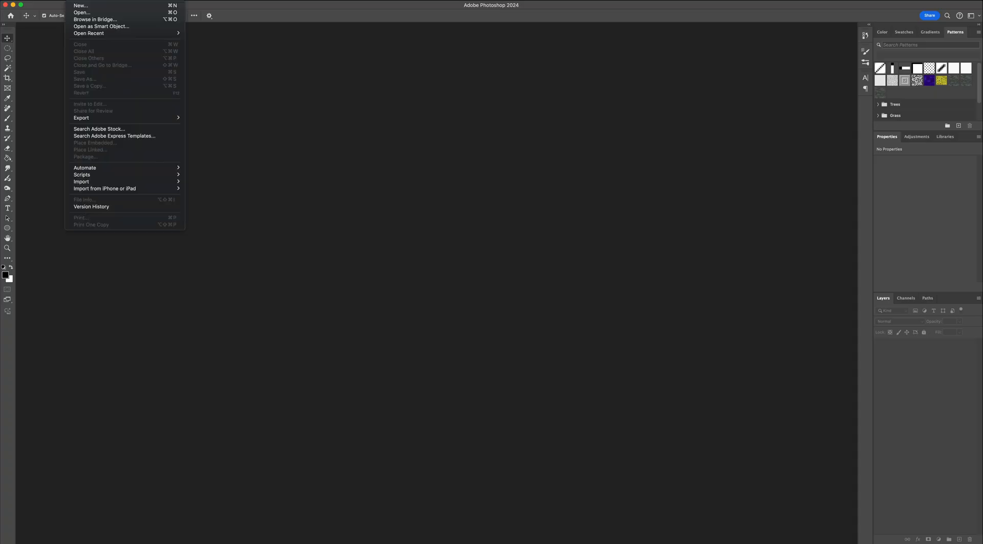
- Create a new 1024×1024 pixel document ready for the Generate image prompt
{"action": "left_click", "coordinate": [80, 5]}
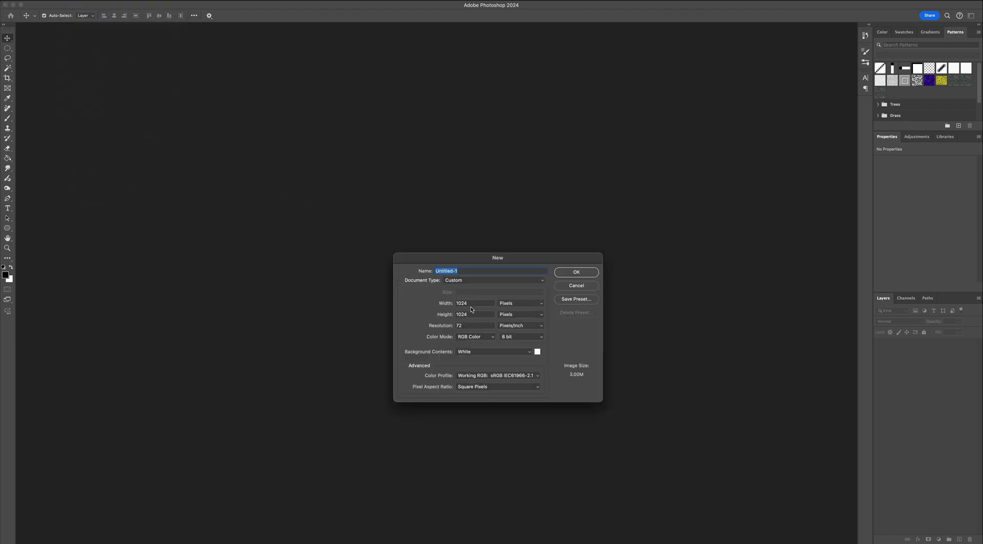
{"action": "left_click", "coordinate": [474, 314]}
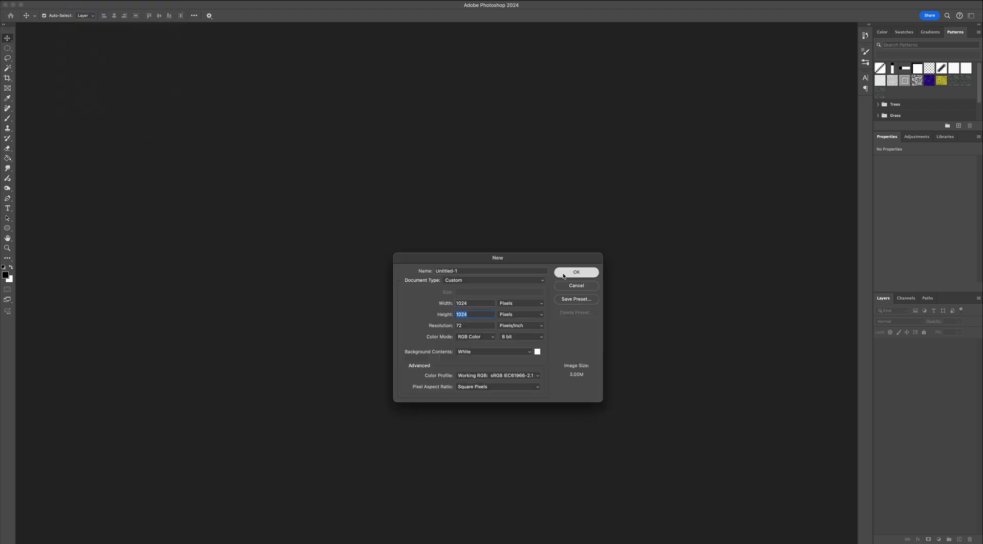
{"action": "left_click", "coordinate": [574, 271]}
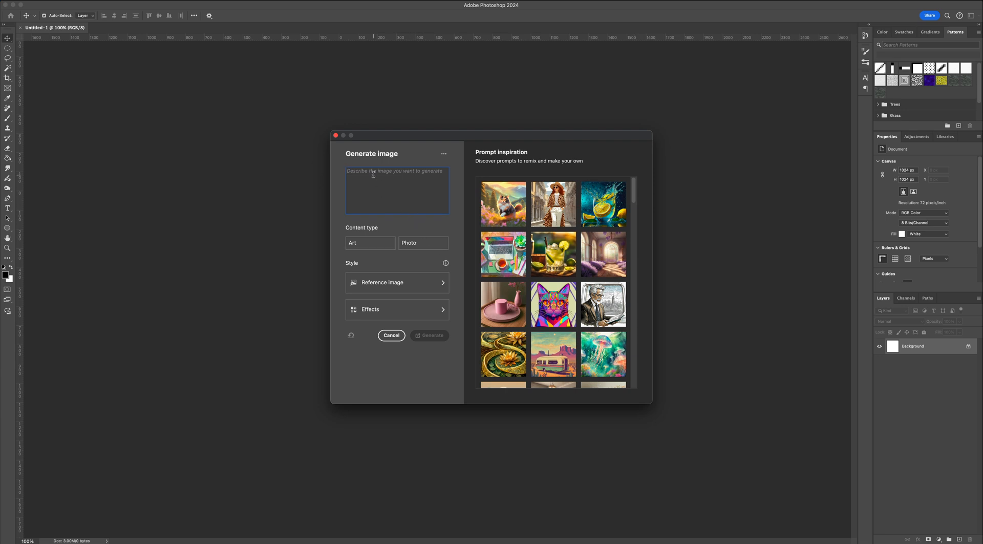
- Generate images from the prompt '3d cartoon dragon' and keep the green third variation
{"action": "type", "text": "3d cartoon dragon"}
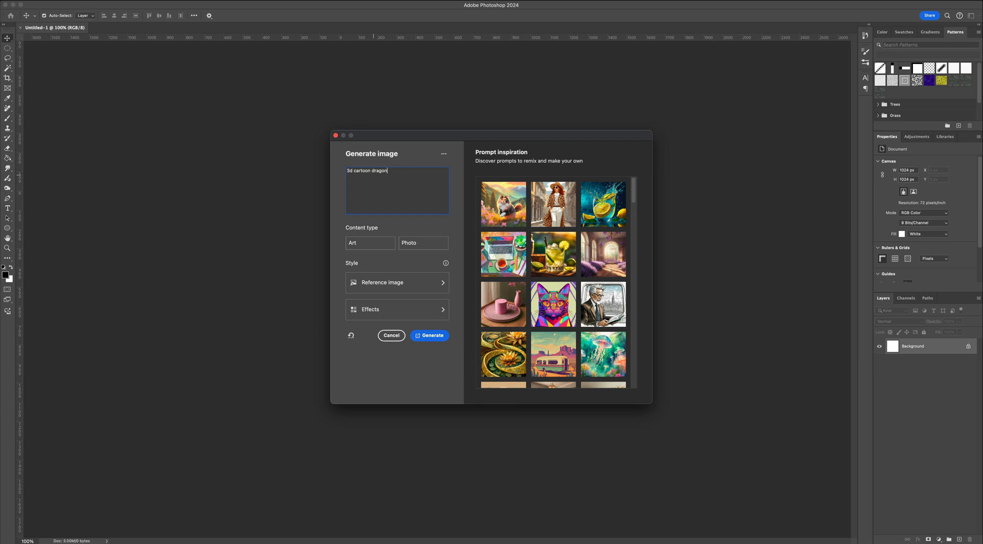
{"action": "left_click", "coordinate": [430, 334]}
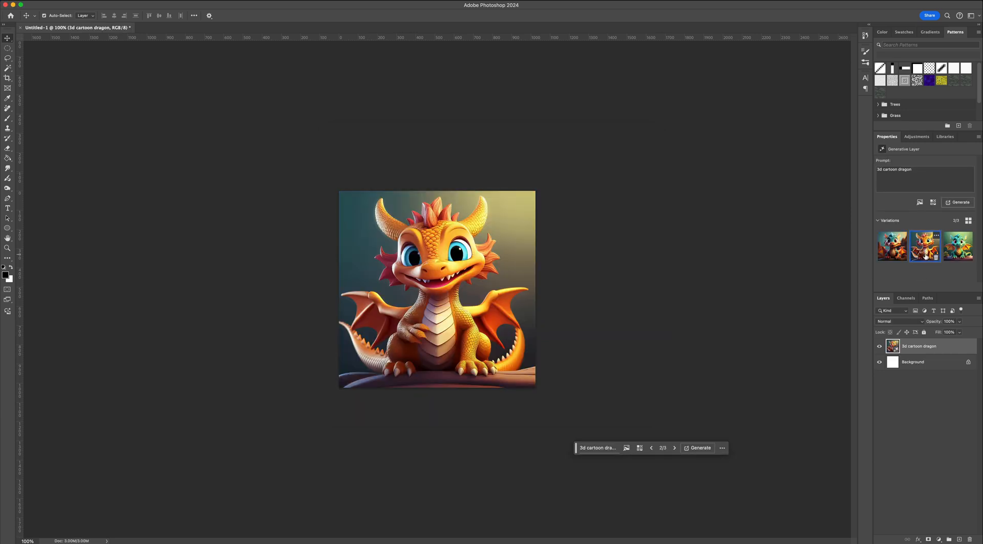
{"action": "left_click", "coordinate": [673, 447]}
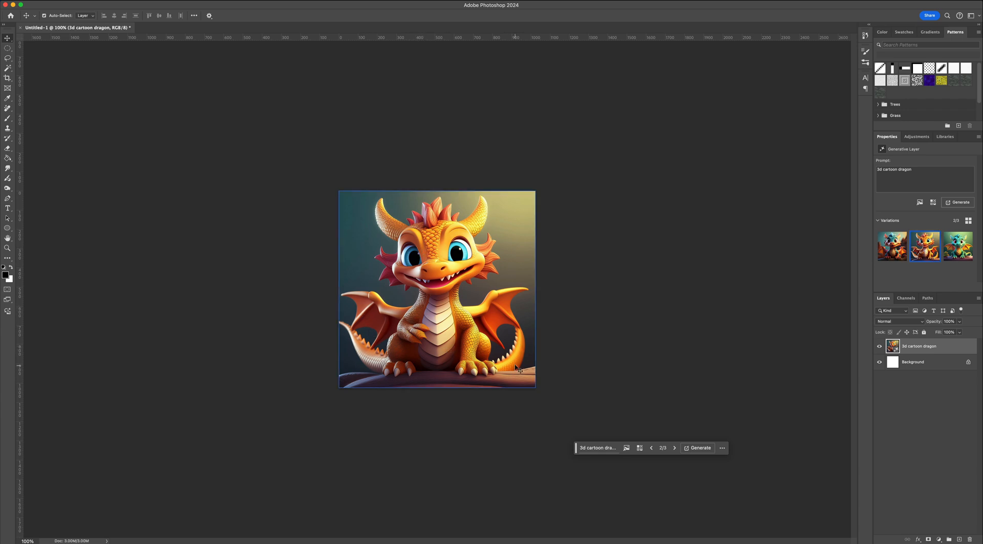
{"action": "left_click", "coordinate": [652, 447]}
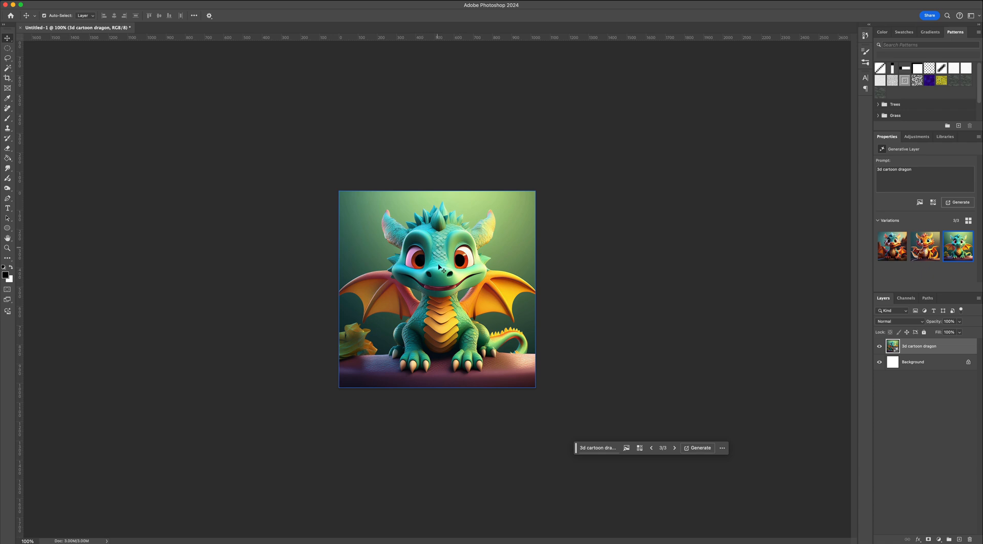
{"action": "mouse_move", "coordinate": [493, 269]}
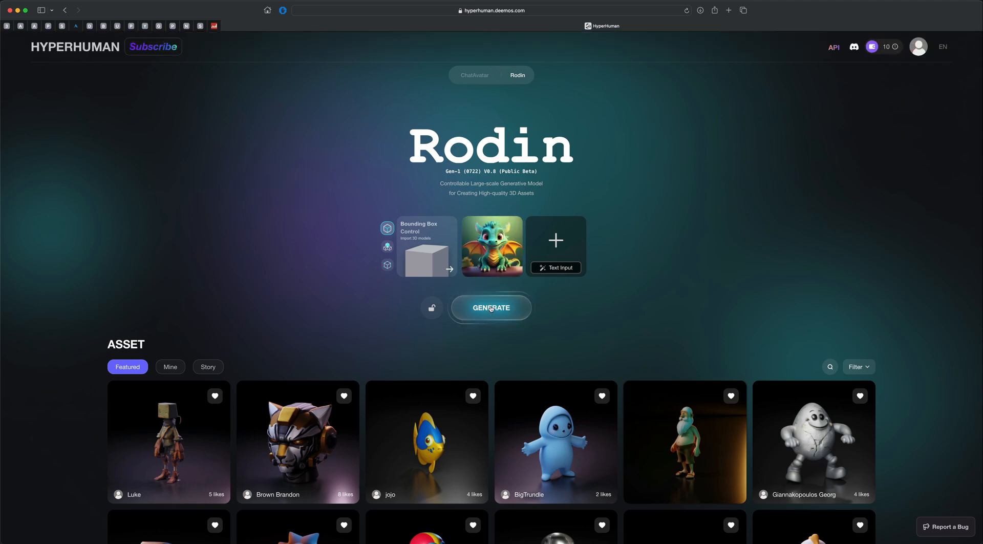
- Generate the cartoon baby dragon geometry from the green dragon image and orbit its preview
{"action": "left_click", "coordinate": [491, 307]}
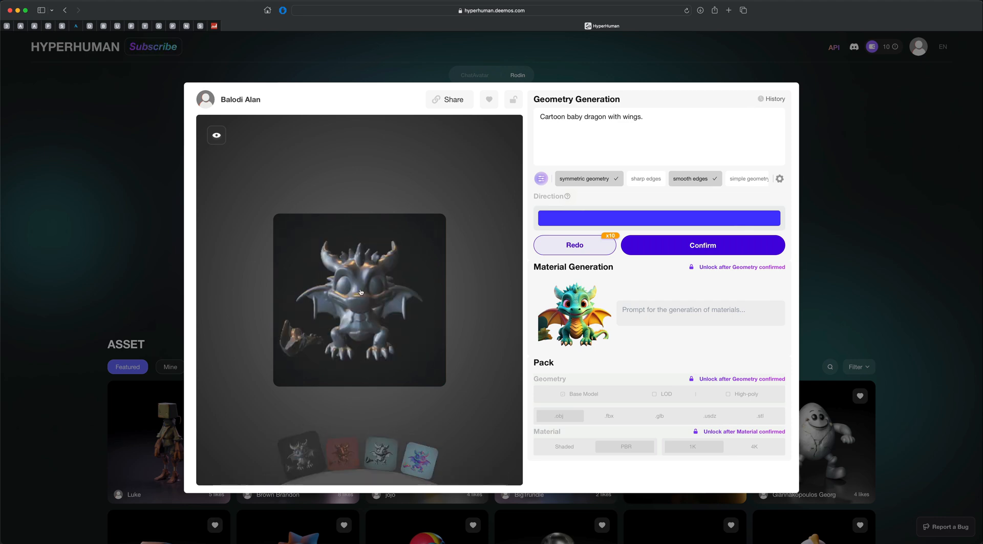
{"action": "left_click_drag", "start_coordinate": [360, 292], "coordinate": [403, 300]}
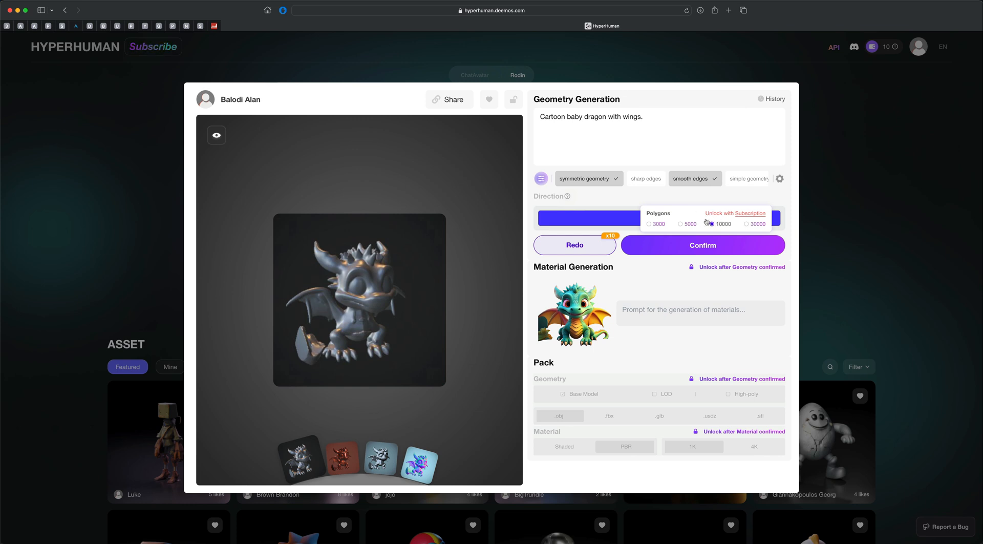
- Confirm the dragon geometry at a polygon count of 10000
{"action": "left_click", "coordinate": [712, 224]}
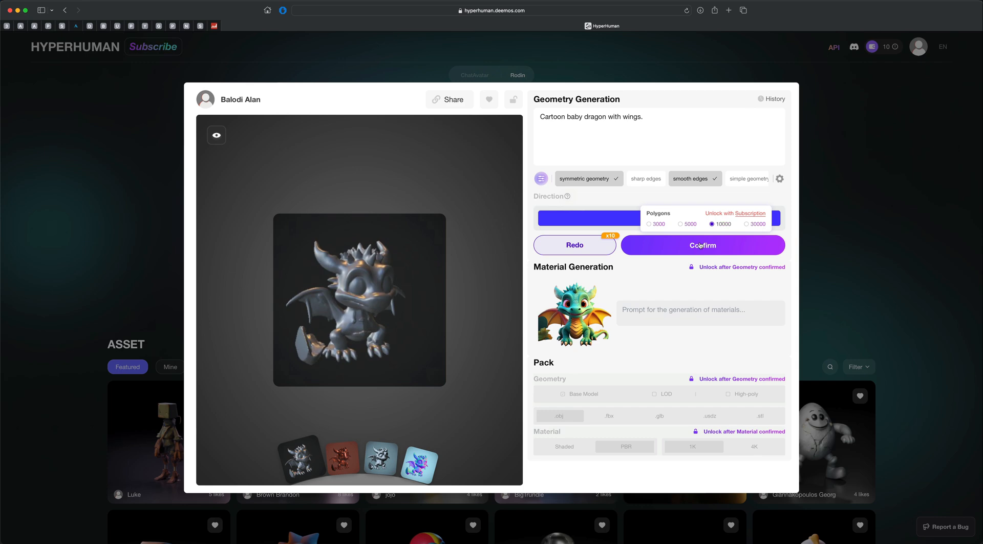
{"action": "left_click", "coordinate": [702, 245]}
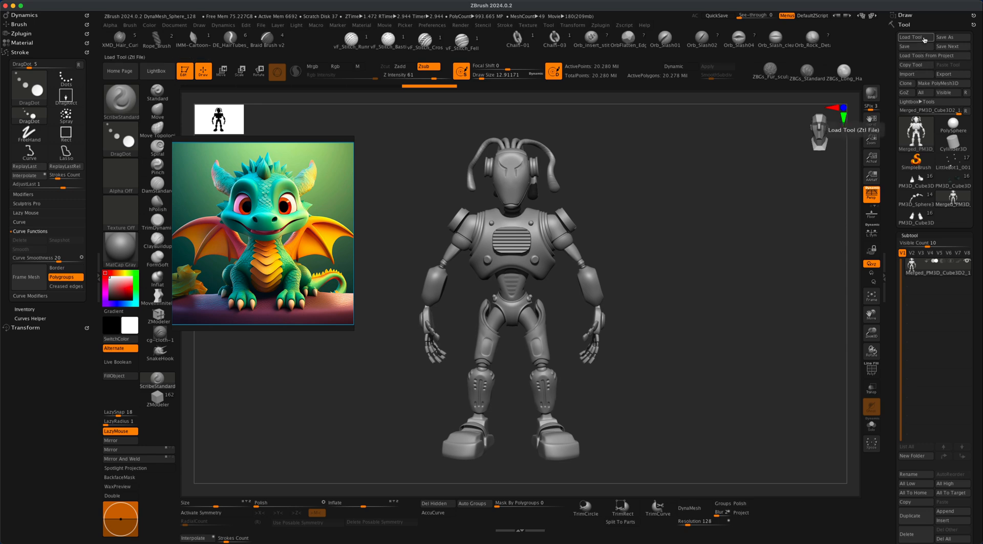
- Load the generated dragon mesh file via Load Tool, replacing the robot model
{"action": "left_click", "coordinate": [912, 37]}
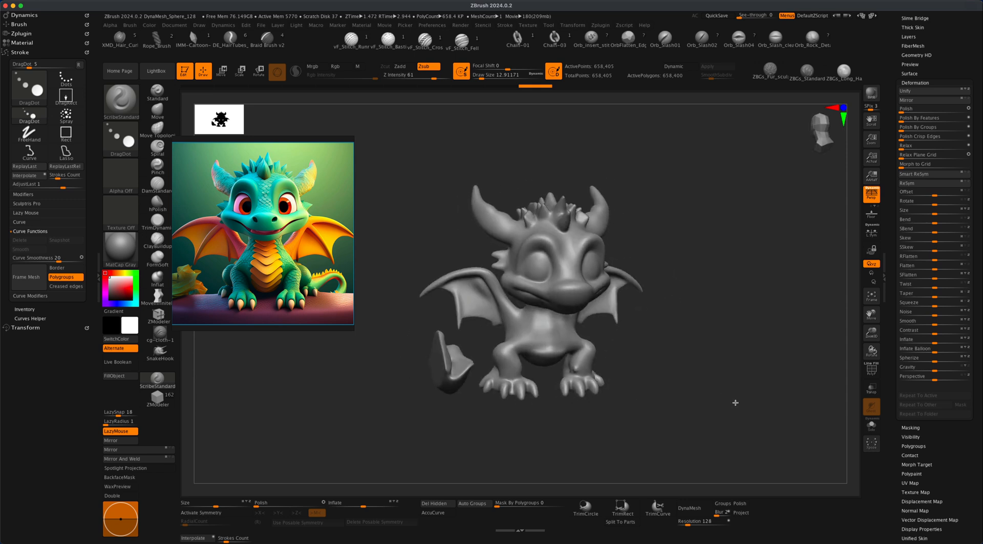
{"action": "left_click_drag", "start_coordinate": [735, 403], "coordinate": [667, 412]}
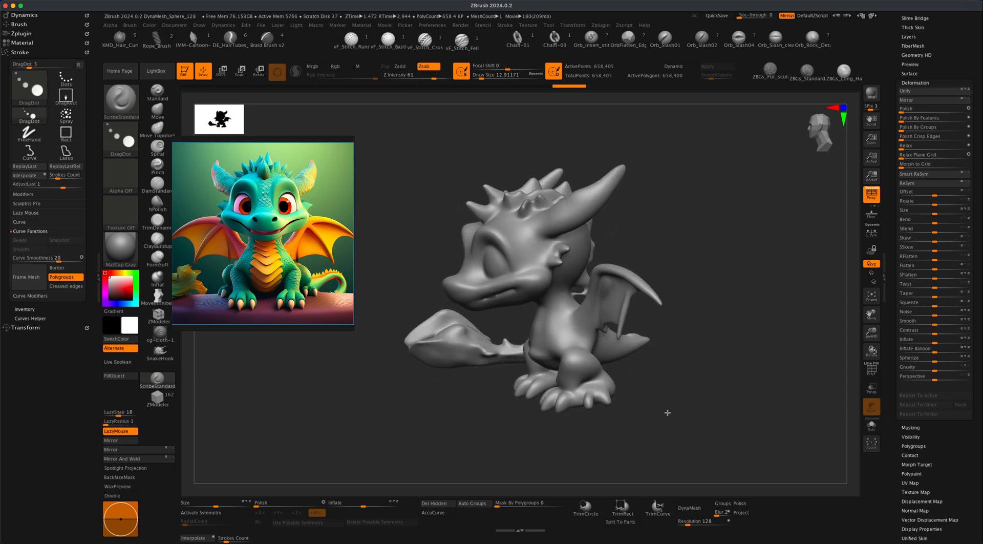
{"action": "left_click_drag", "start_coordinate": [666, 412], "coordinate": [711, 423]}
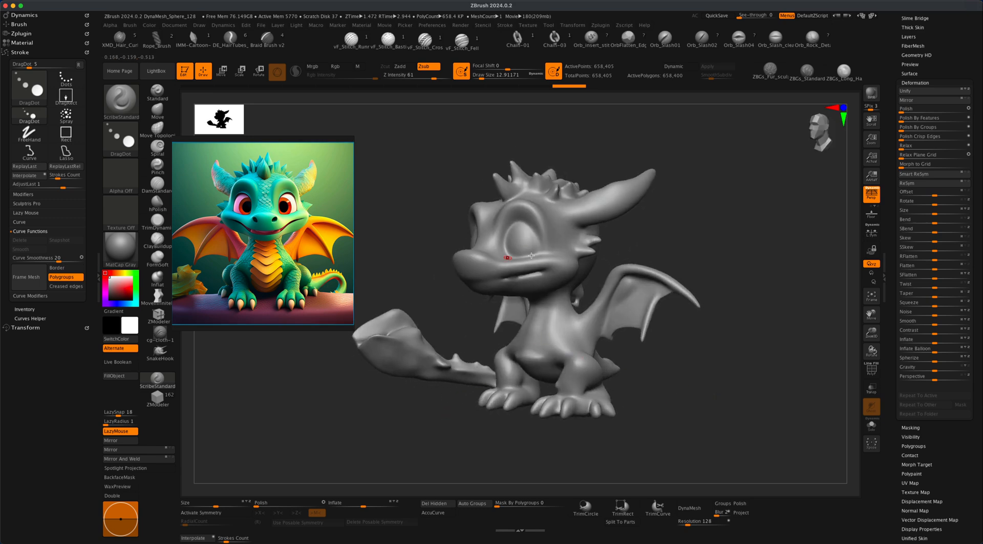
{"action": "left_click_drag", "start_coordinate": [531, 254], "coordinate": [727, 260]}
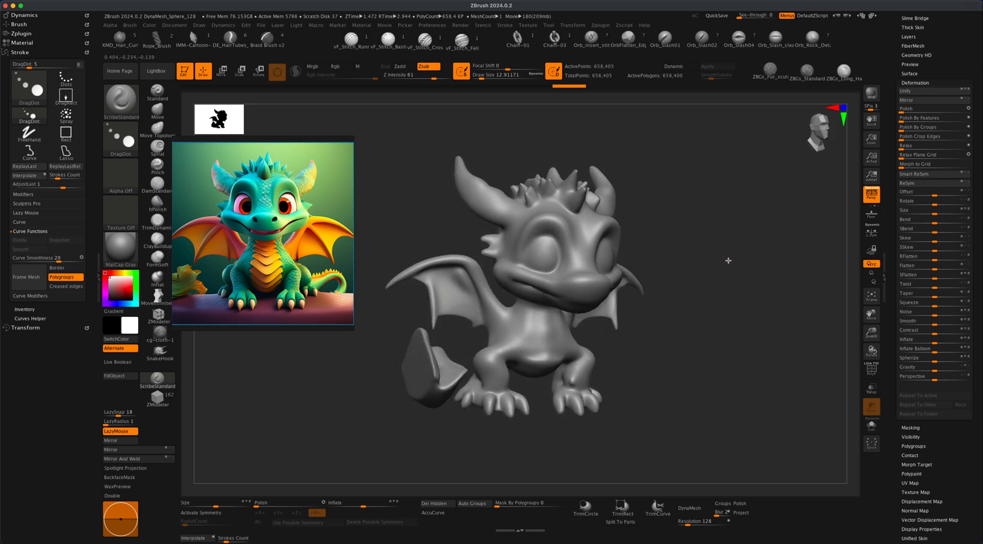
{"action": "left_click_drag", "start_coordinate": [727, 260], "coordinate": [697, 274]}
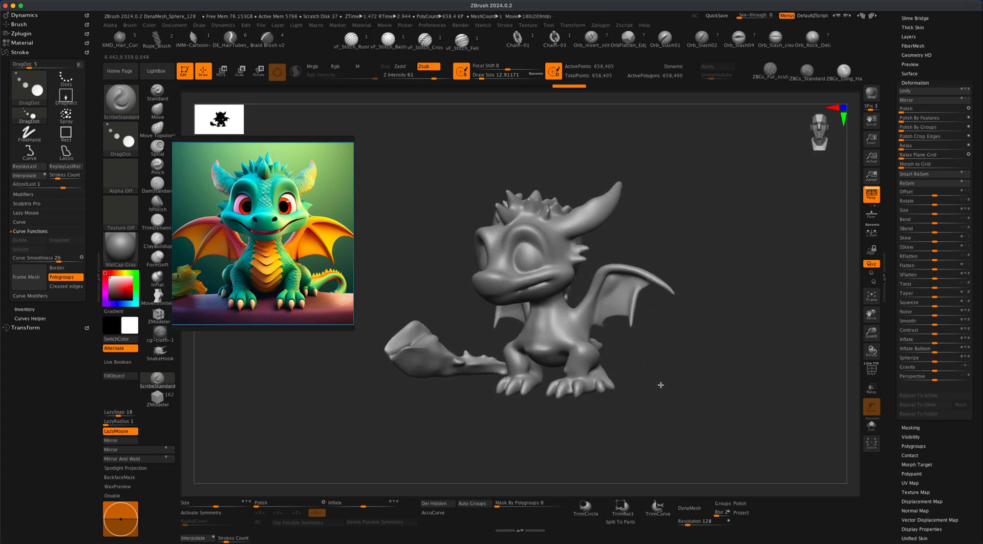
{"action": "left_click_drag", "start_coordinate": [661, 384], "coordinate": [691, 403]}
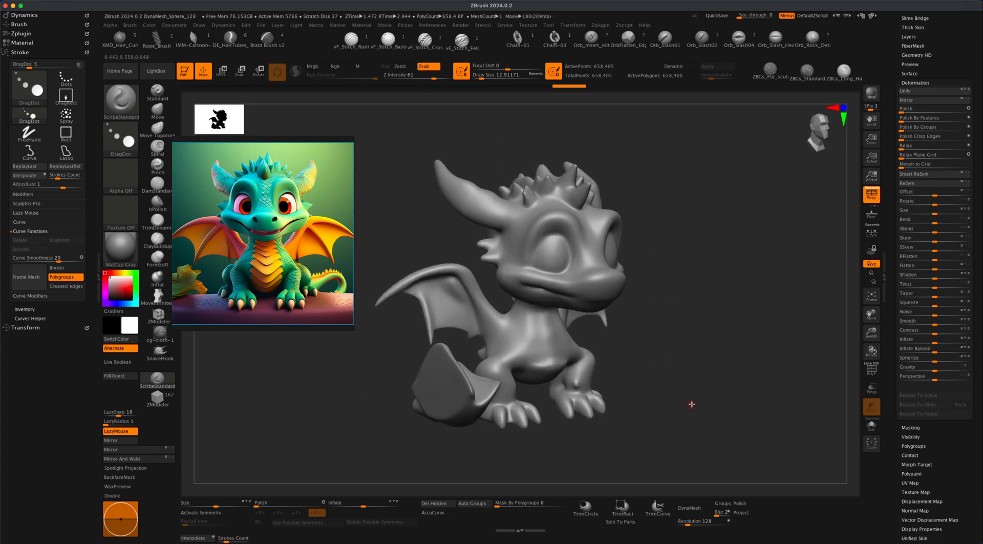
{"action": "left_click_drag", "start_coordinate": [691, 404], "coordinate": [670, 398]}
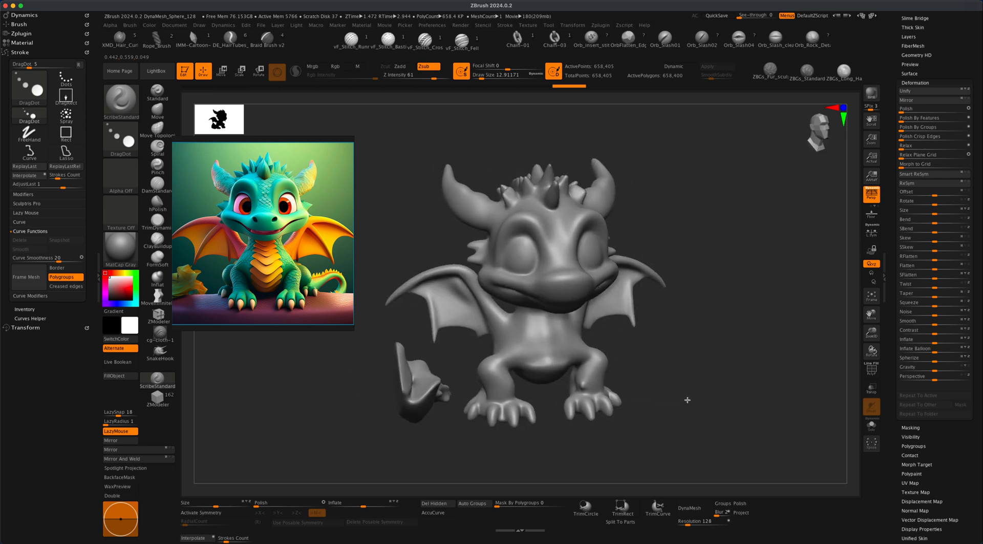
{"action": "left_click_drag", "start_coordinate": [687, 400], "coordinate": [671, 395]}
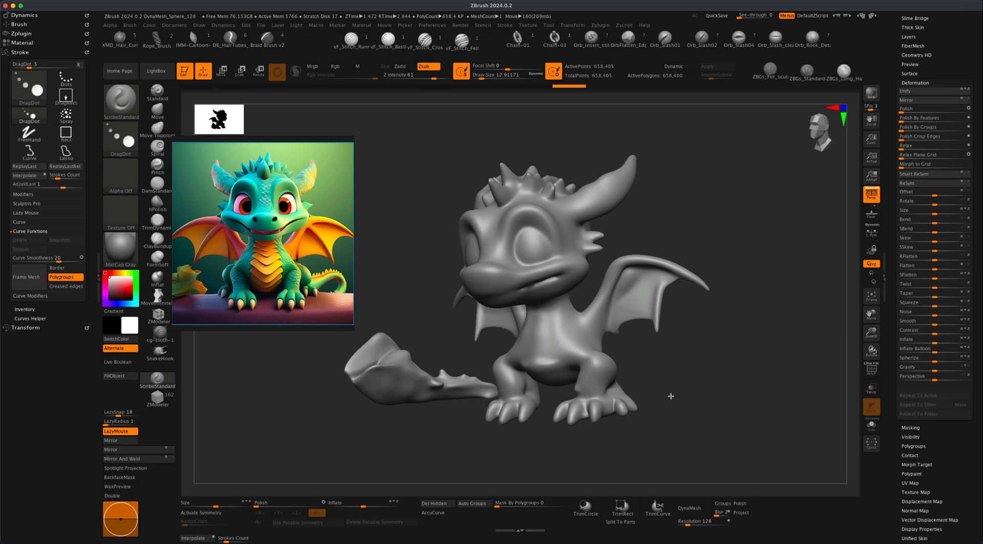
{"action": "left_click_drag", "start_coordinate": [670, 395], "coordinate": [702, 398]}
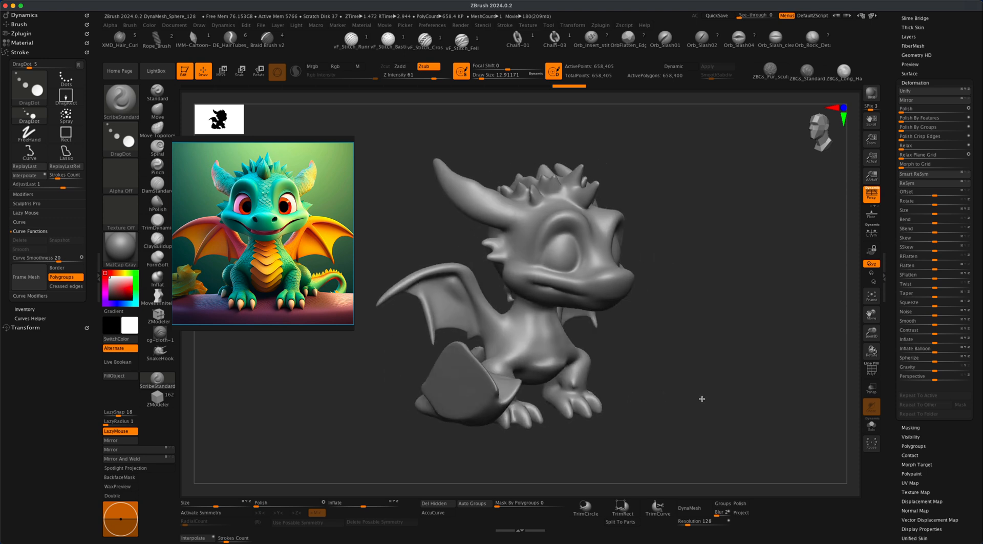